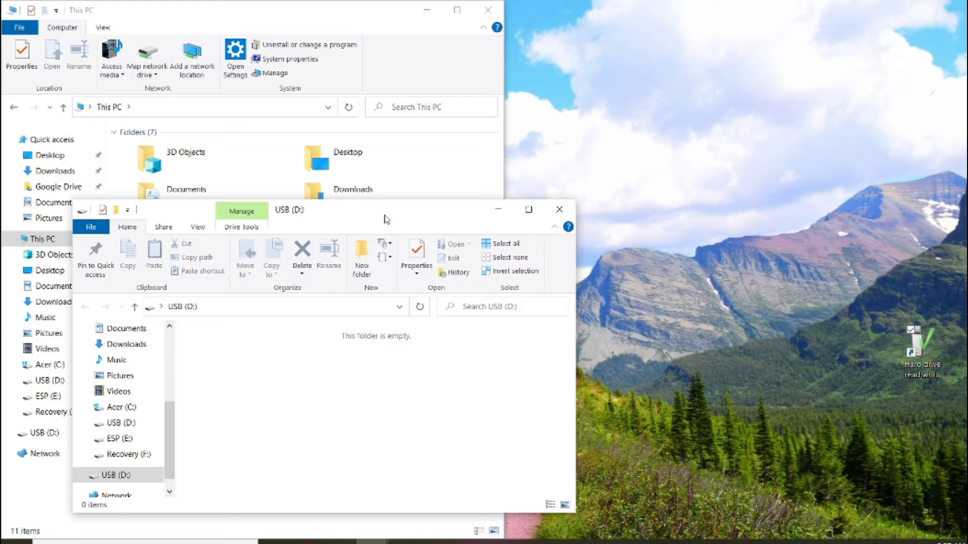
- Quick-format USB (D:) as exFAT, confirming the data-erase warning and the completion notice
left_click(110, 476)
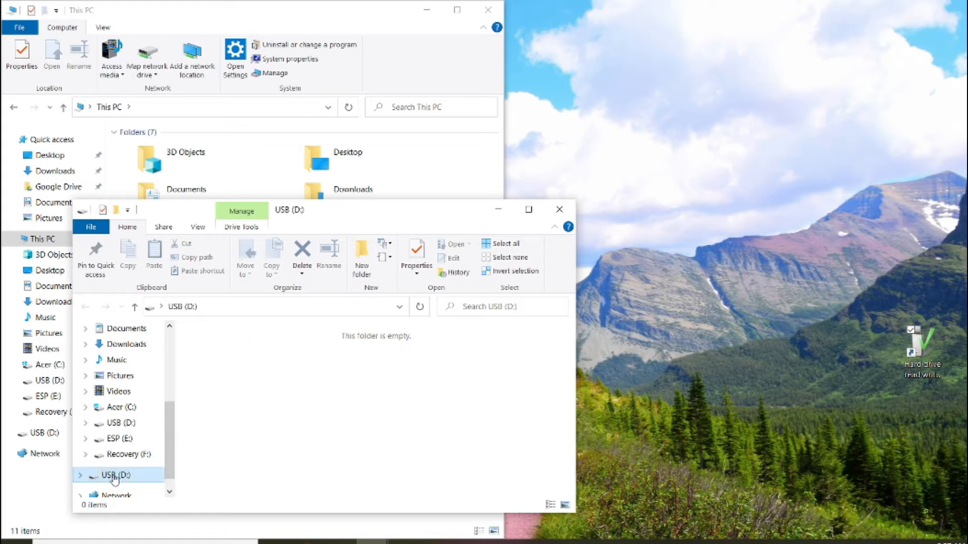
right_click(114, 475)
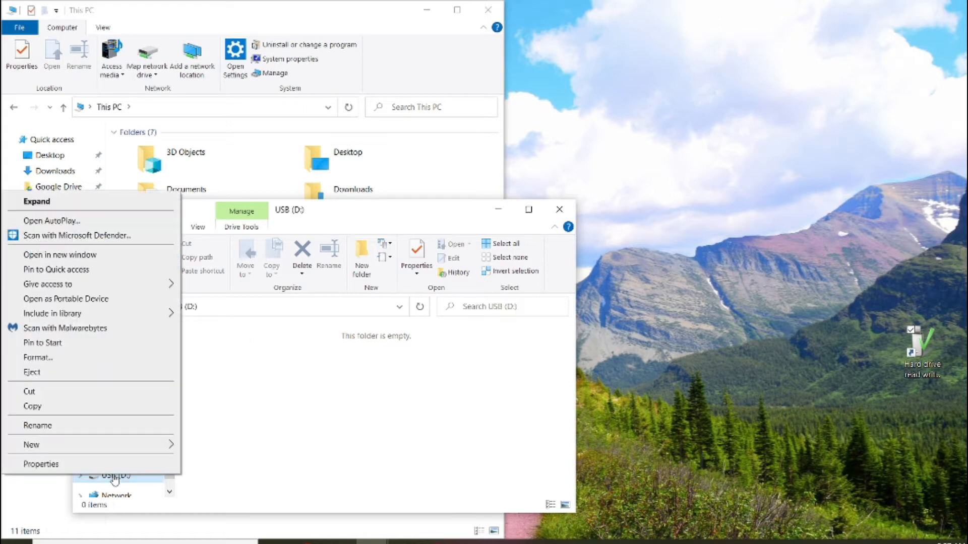
mouse_move(66, 344)
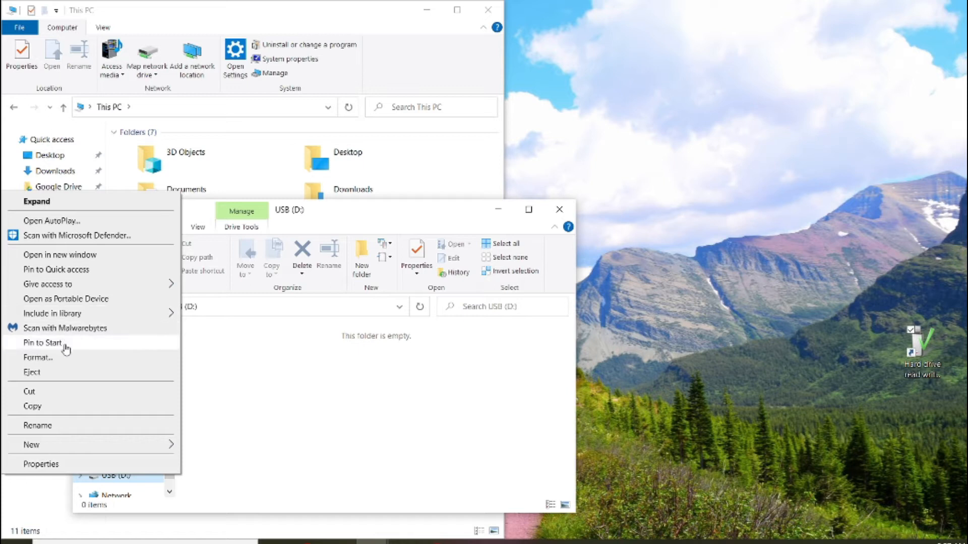
left_click(38, 358)
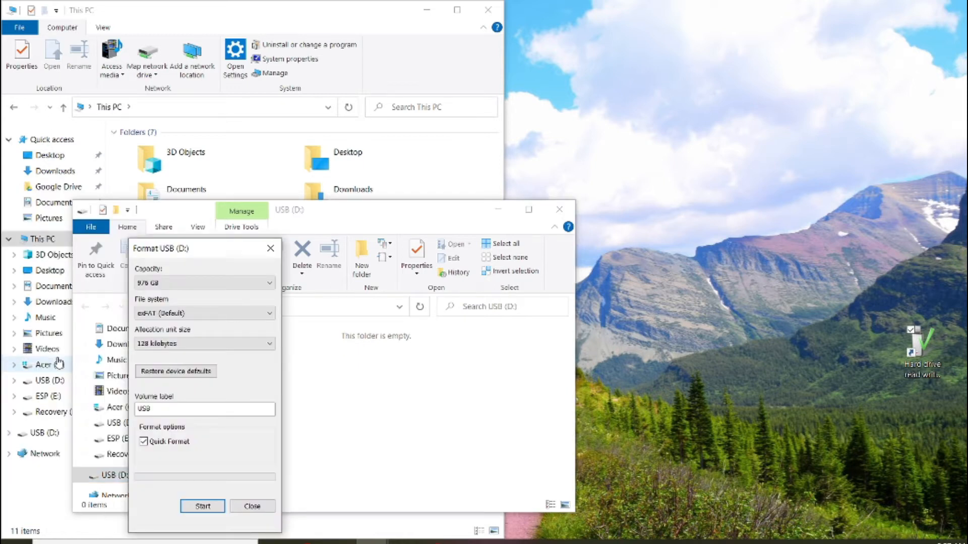
left_click(202, 506)
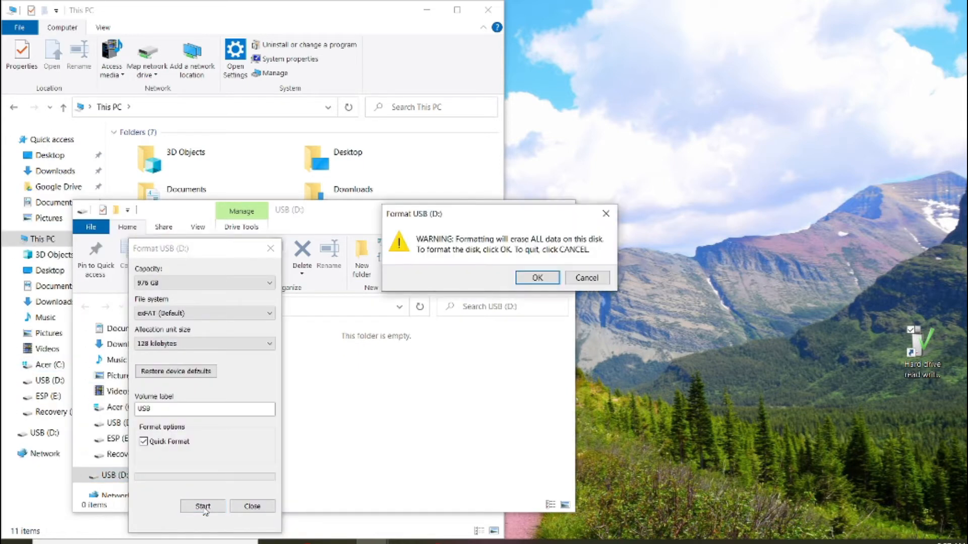
mouse_move(517, 291)
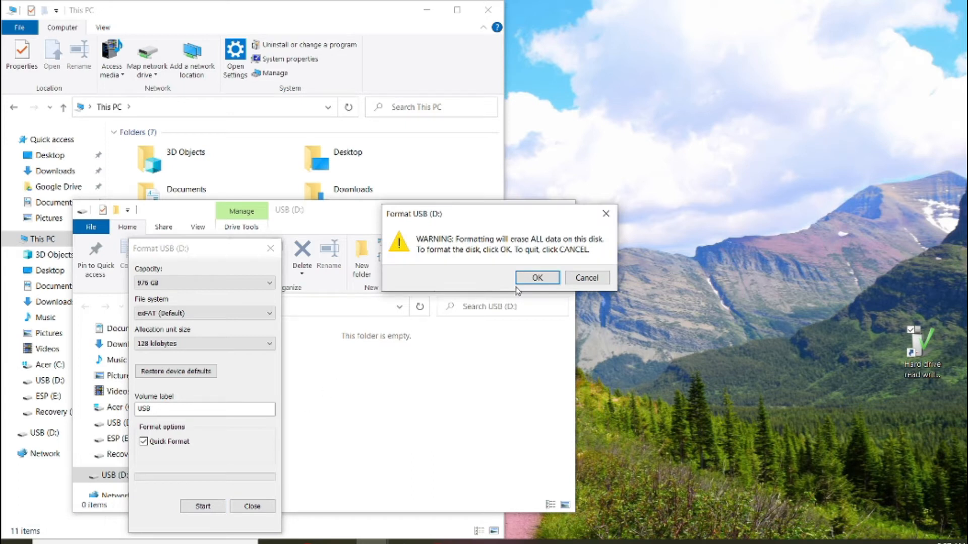
left_click(535, 277)
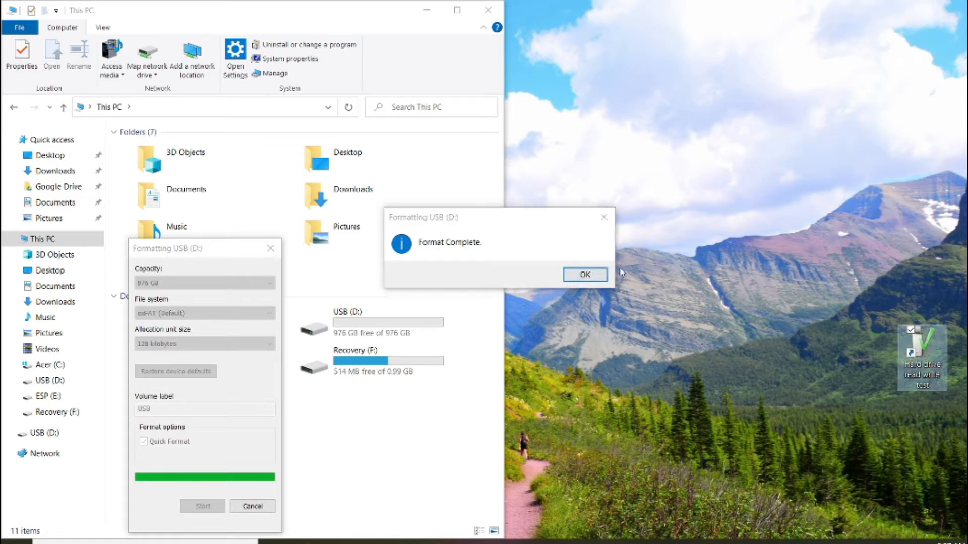
left_click(583, 274)
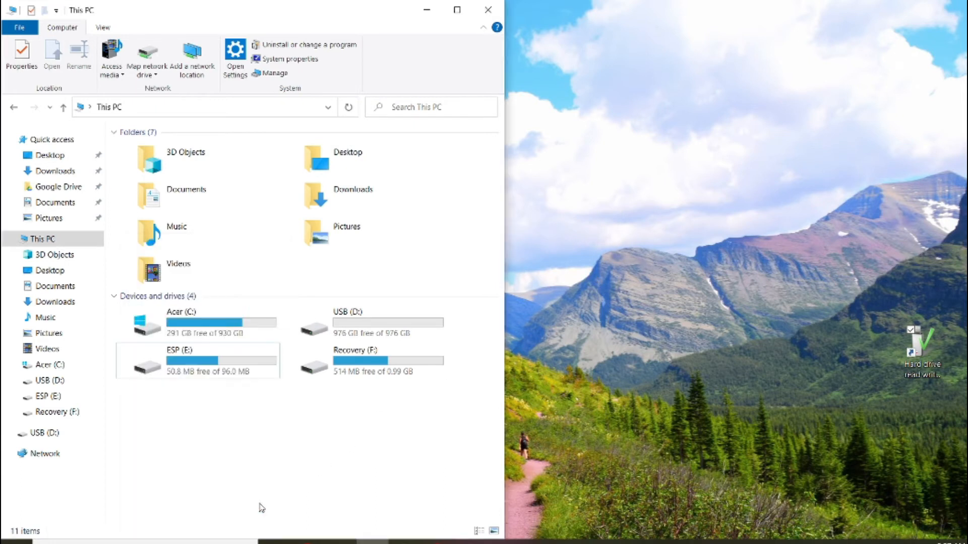
- Select the USB (D:) drive in This PC
left_click(388, 323)
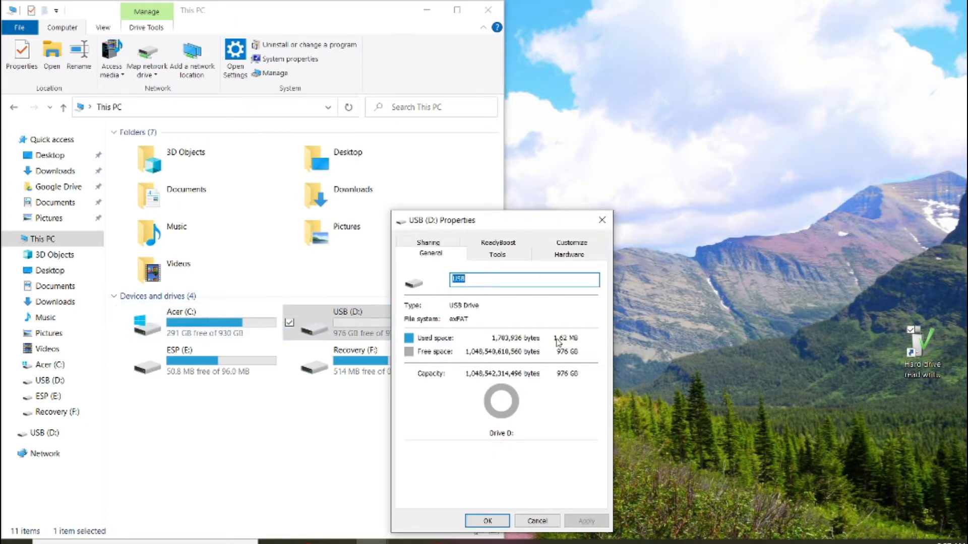
mouse_move(559, 361)
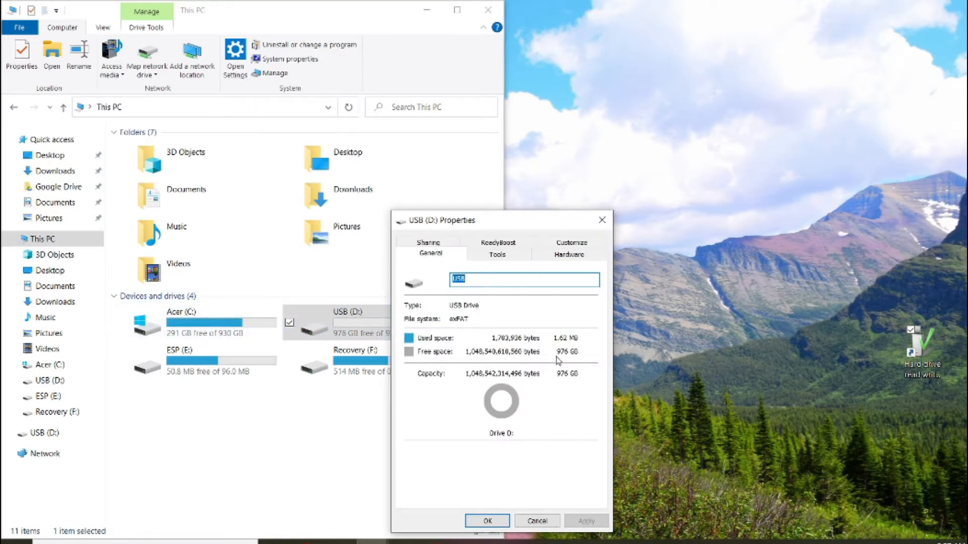
mouse_move(571, 361)
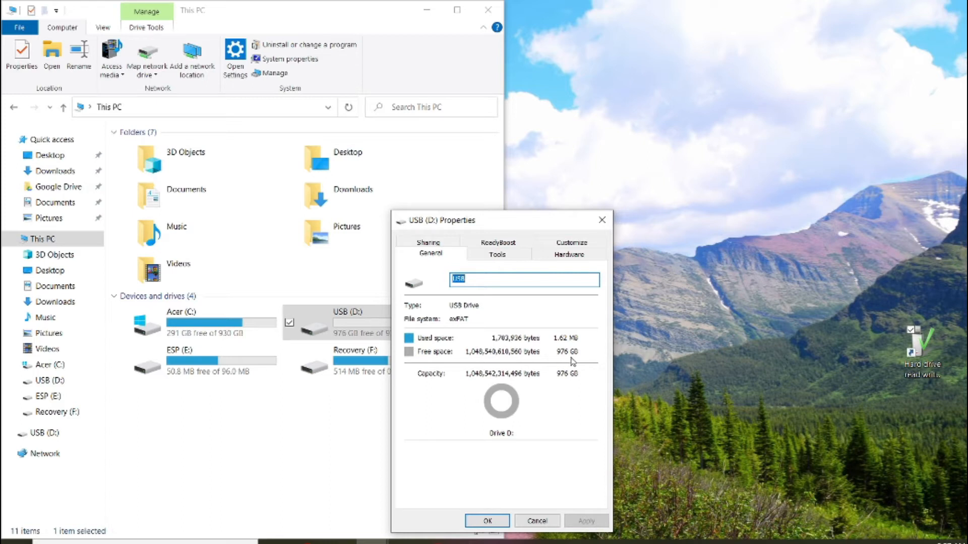
mouse_move(564, 361)
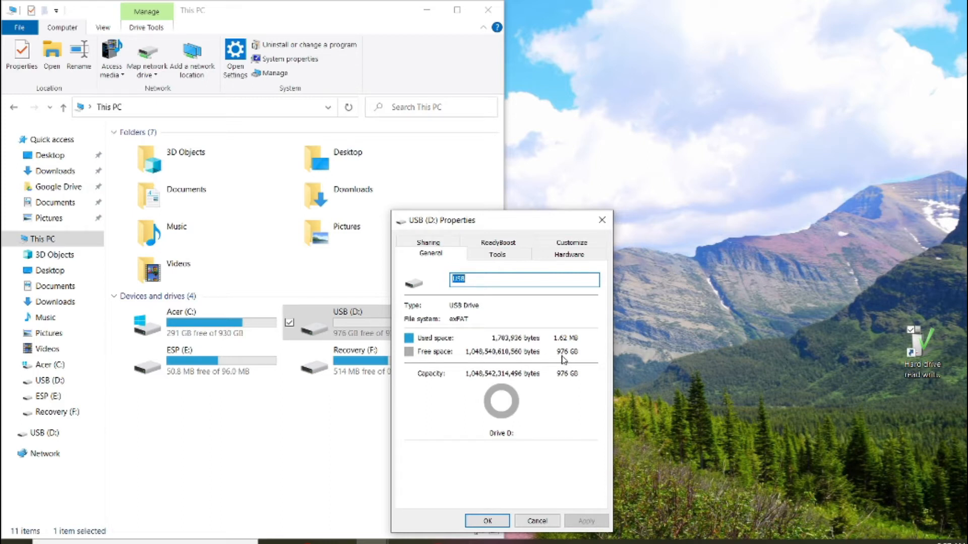
mouse_move(568, 356)
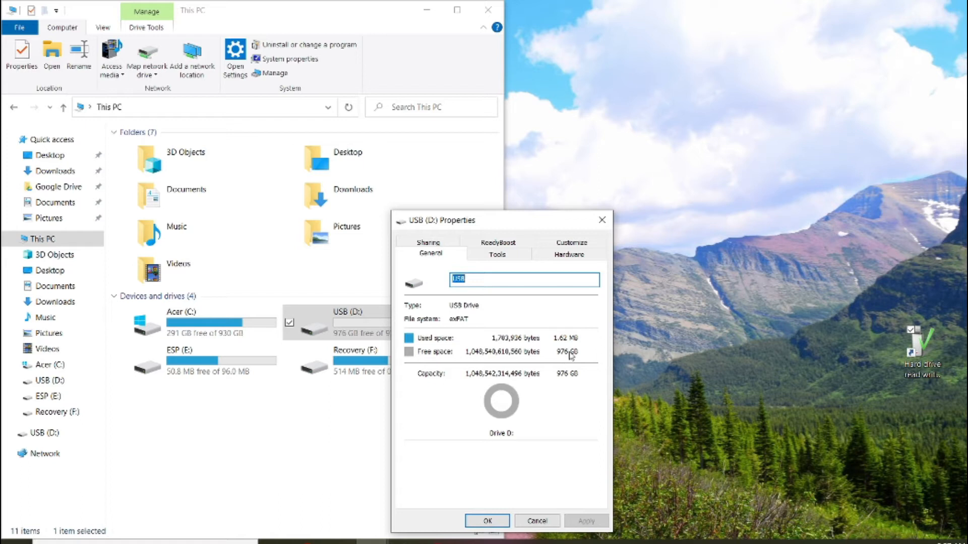
mouse_move(561, 346)
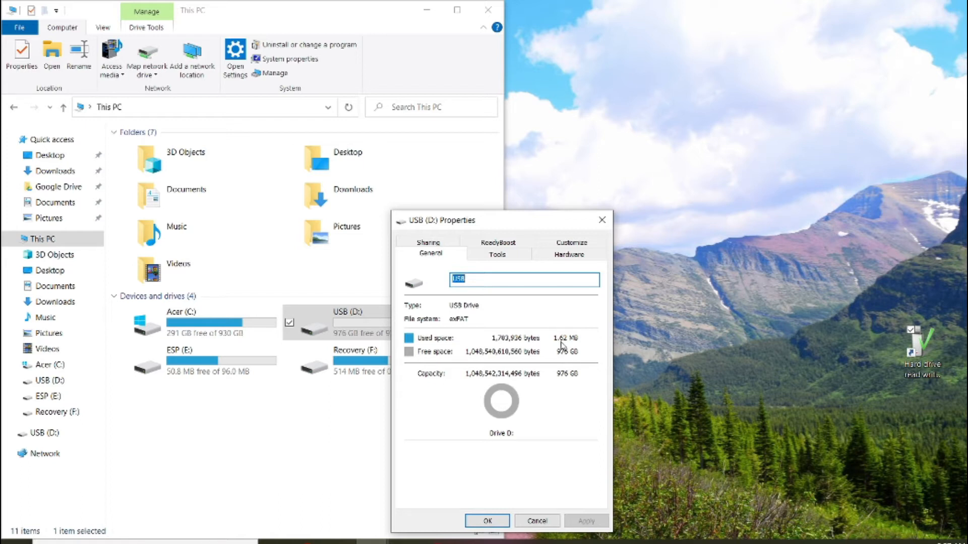
mouse_move(437, 319)
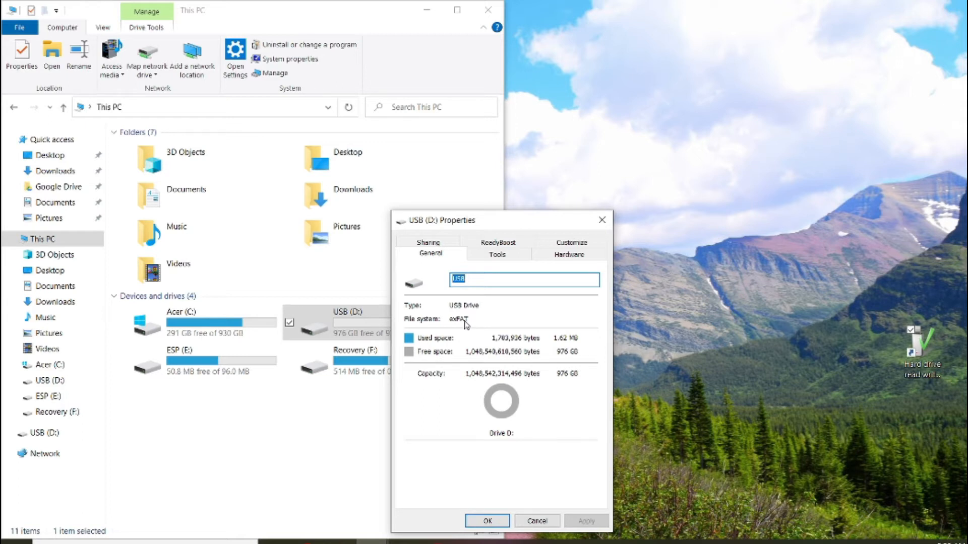
mouse_move(462, 326)
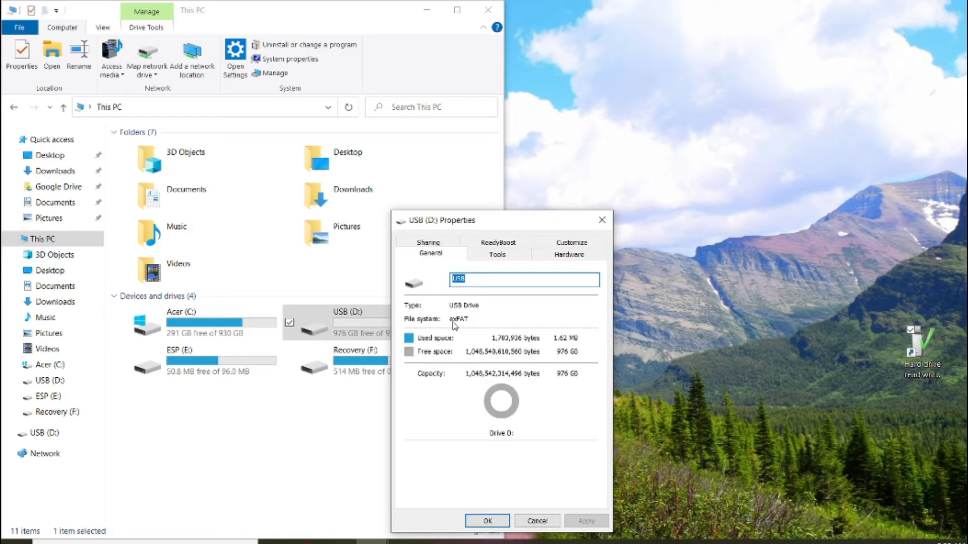
mouse_move(469, 326)
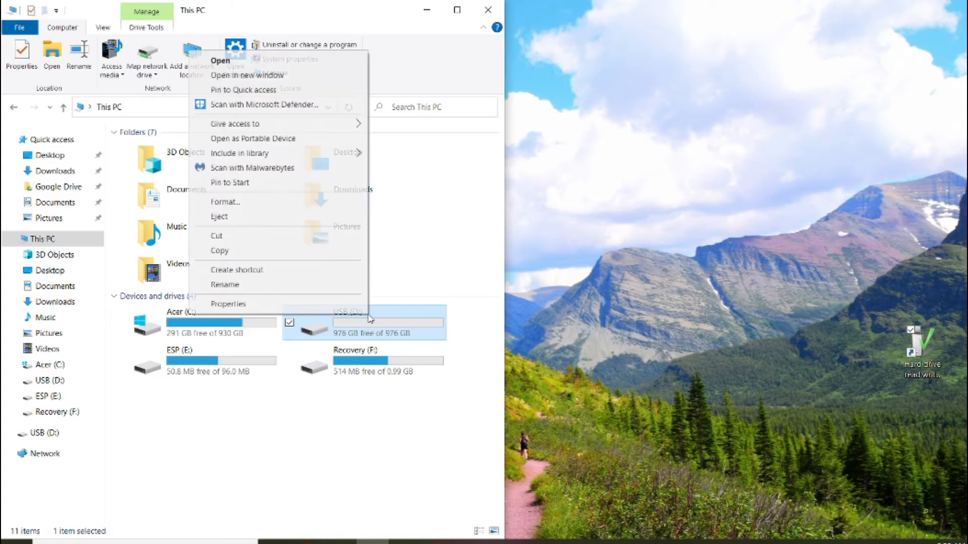
mouse_move(341, 305)
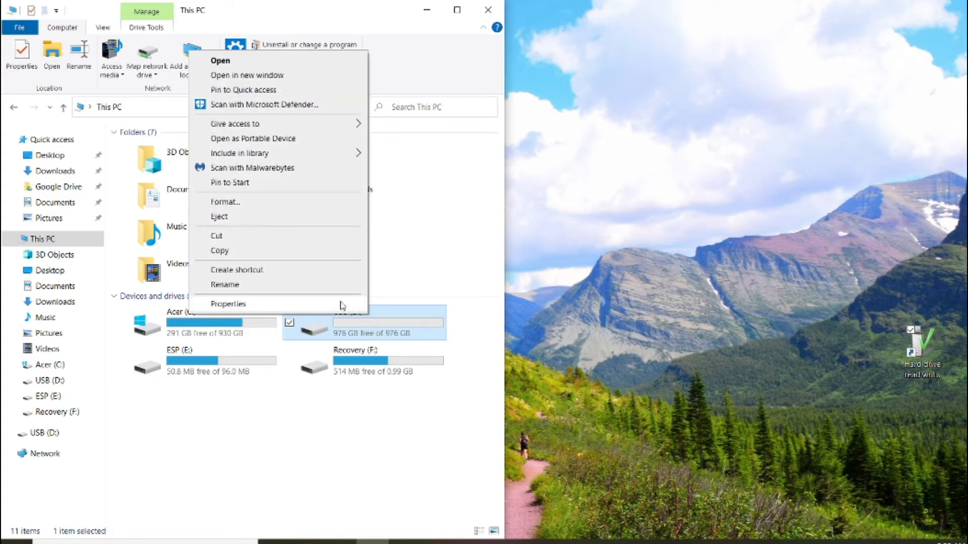
mouse_move(303, 210)
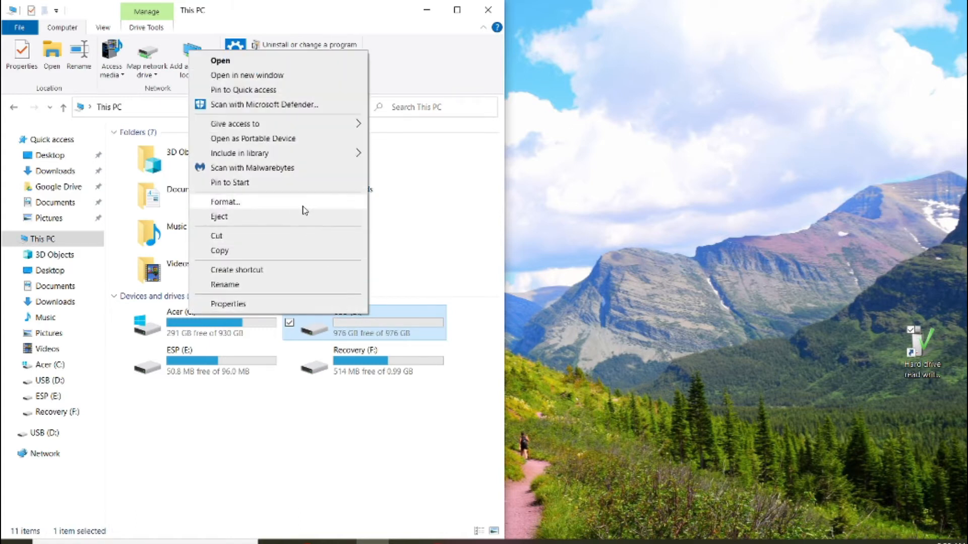
left_click(225, 202)
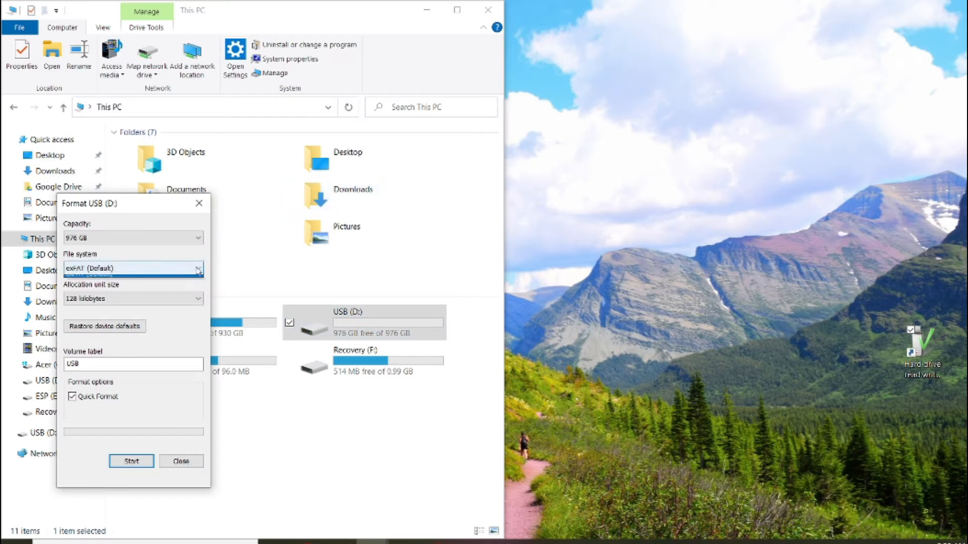
left_click(197, 268)
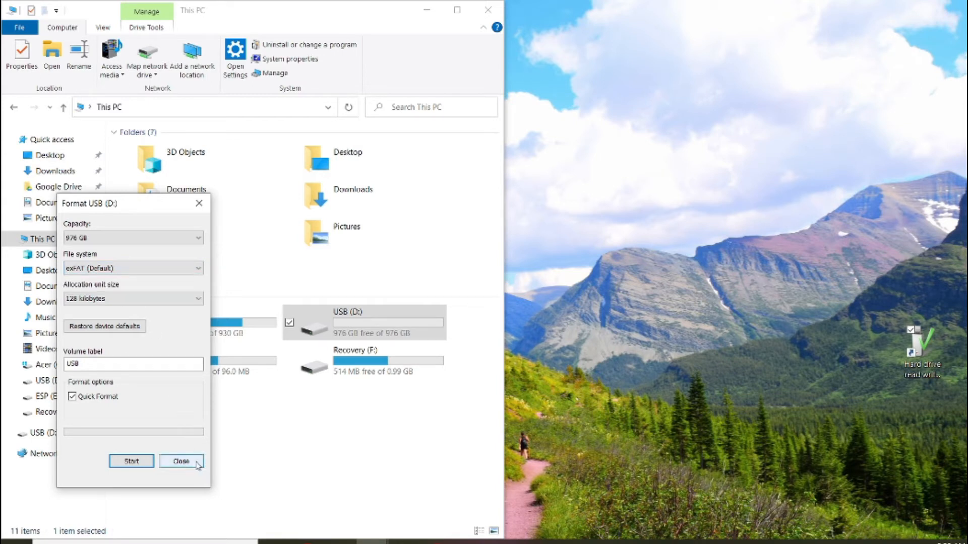
left_click(181, 461)
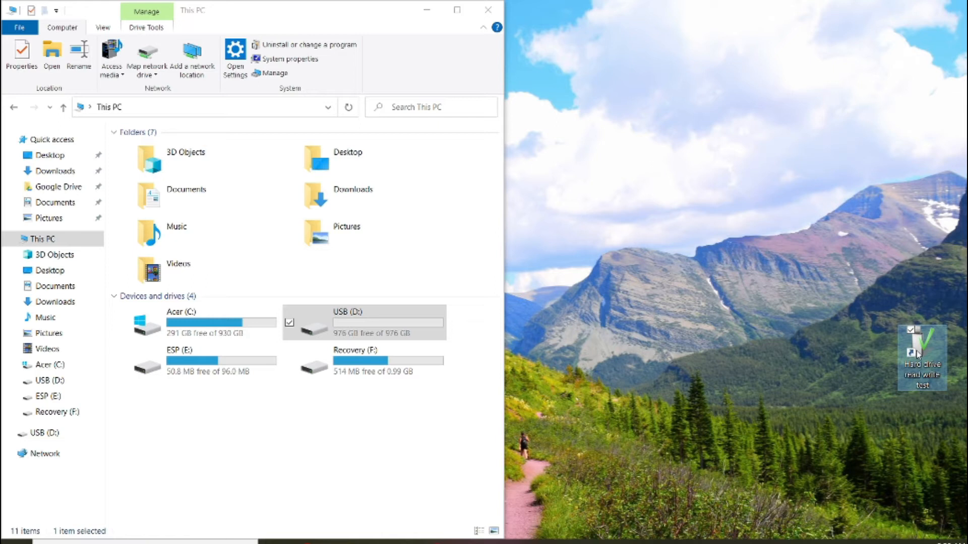
- Launch H2testw, choose USB (D:) as the target, and enable testing only part of it
double_click(921, 352)
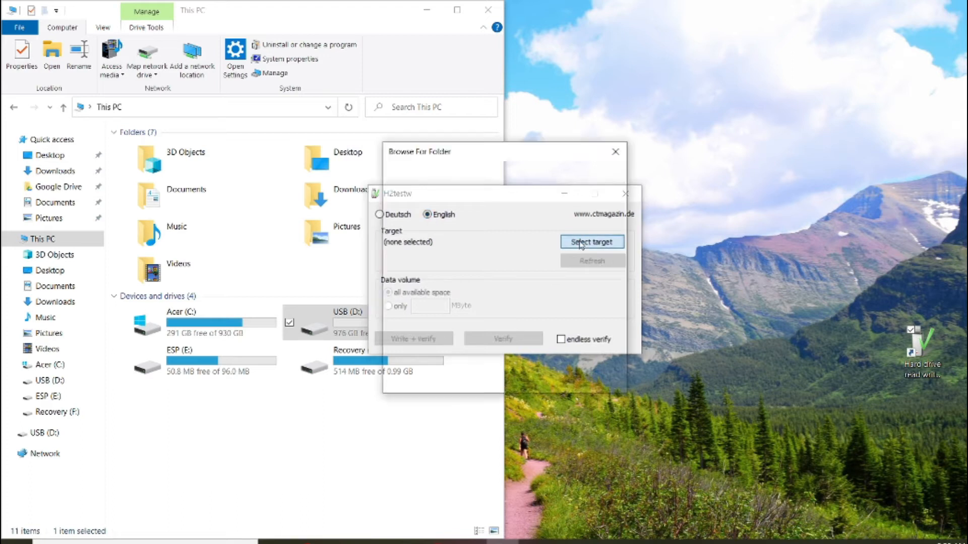
left_click(591, 241)
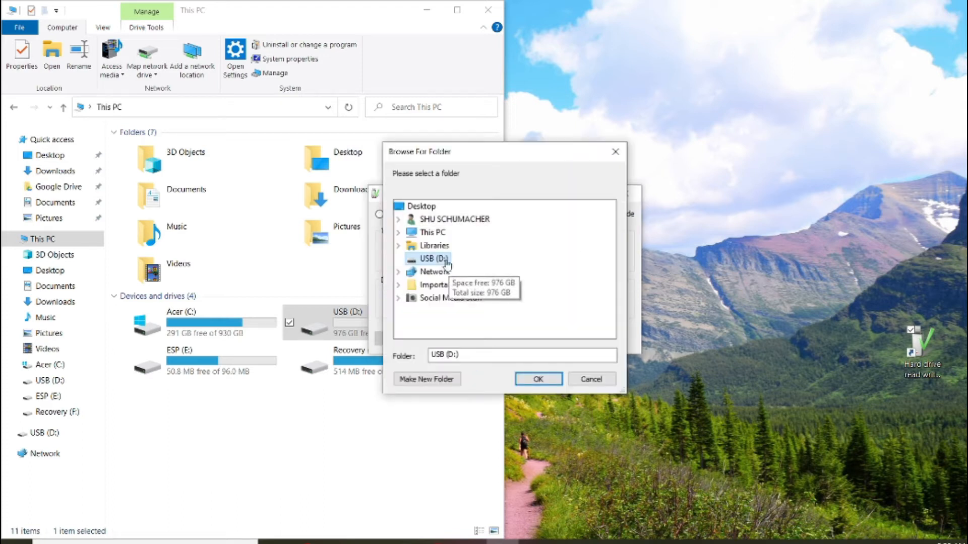
left_click(536, 379)
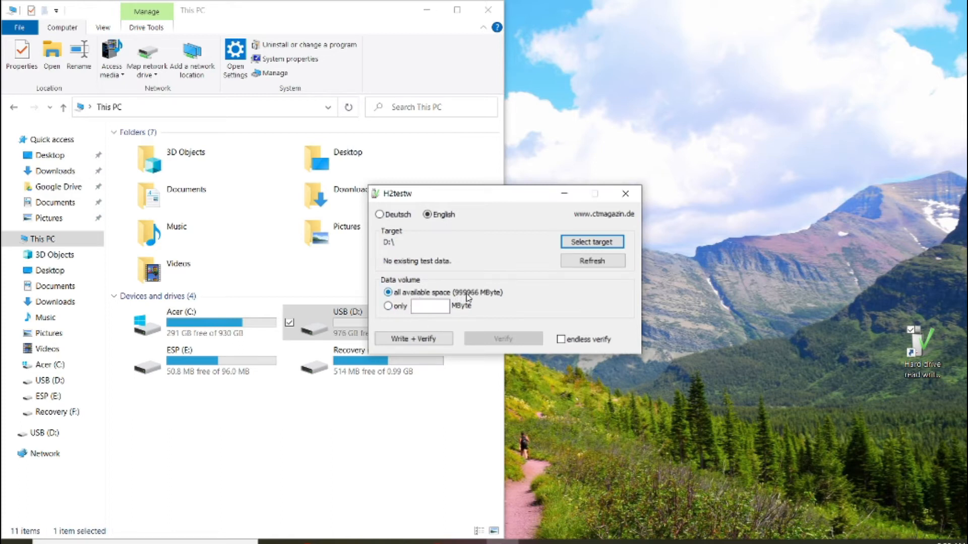
left_click(388, 305)
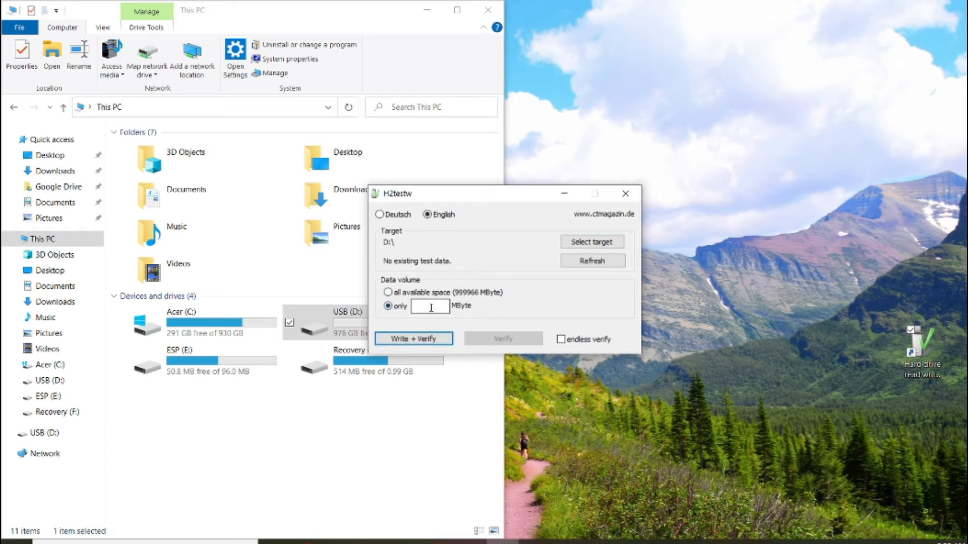
- Limit the test to 5000 MByte and start Write + Verify
type("5000")
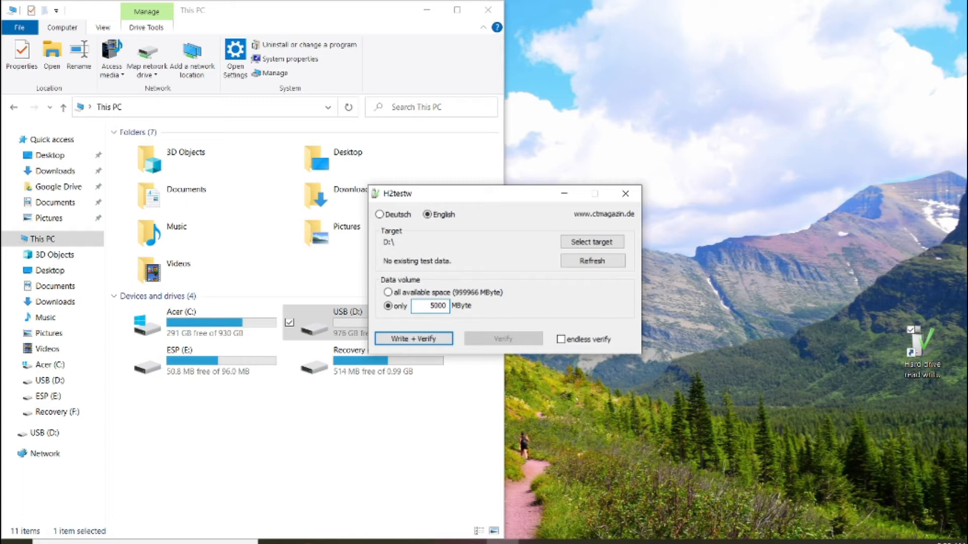
mouse_move(463, 317)
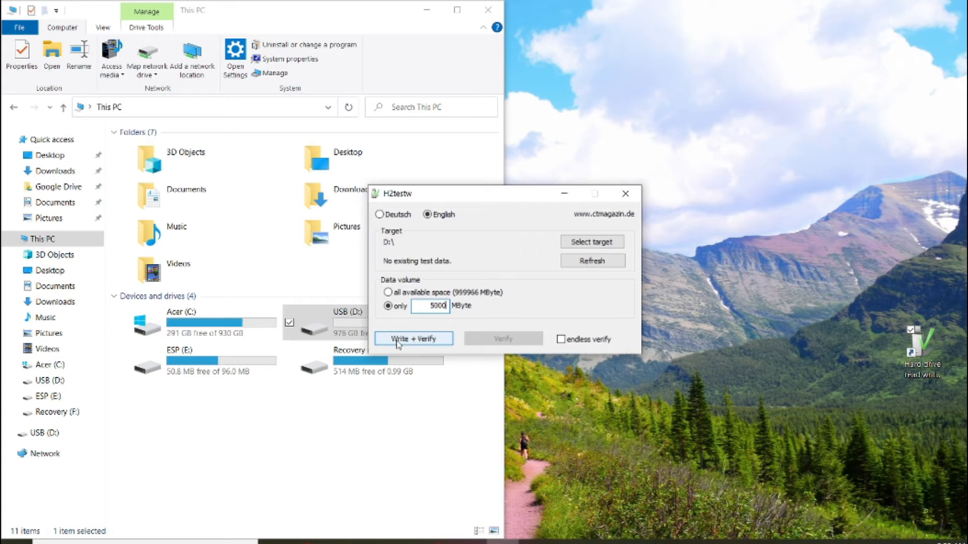
mouse_move(425, 344)
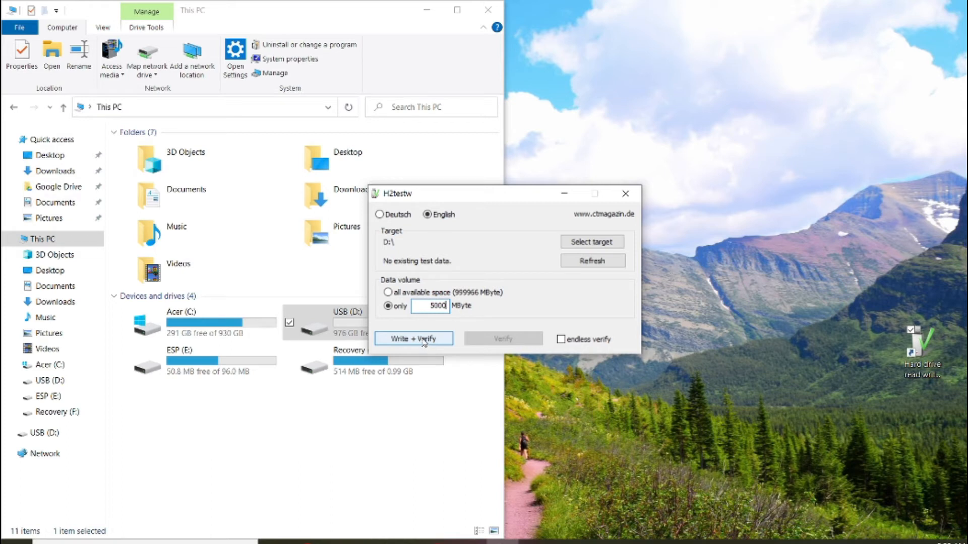
left_click(412, 338)
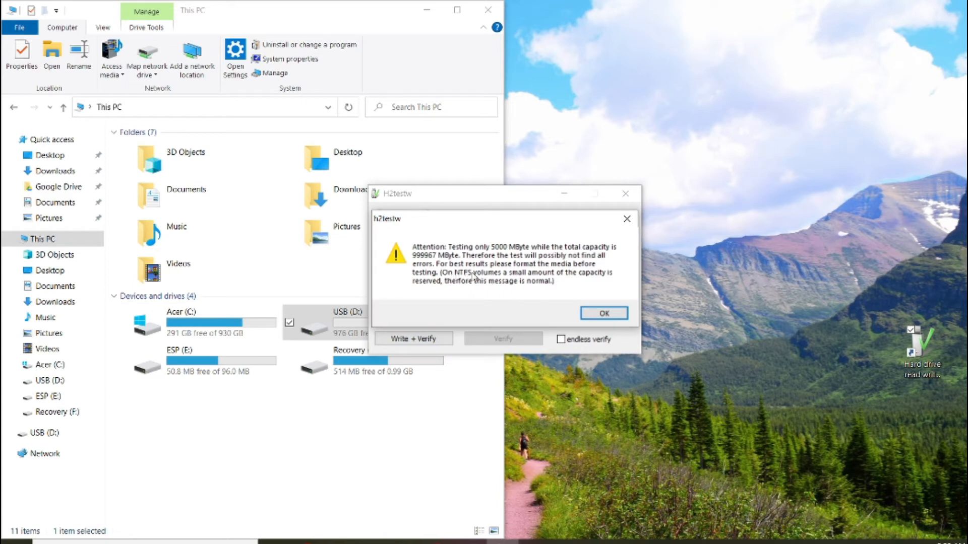
mouse_move(574, 281)
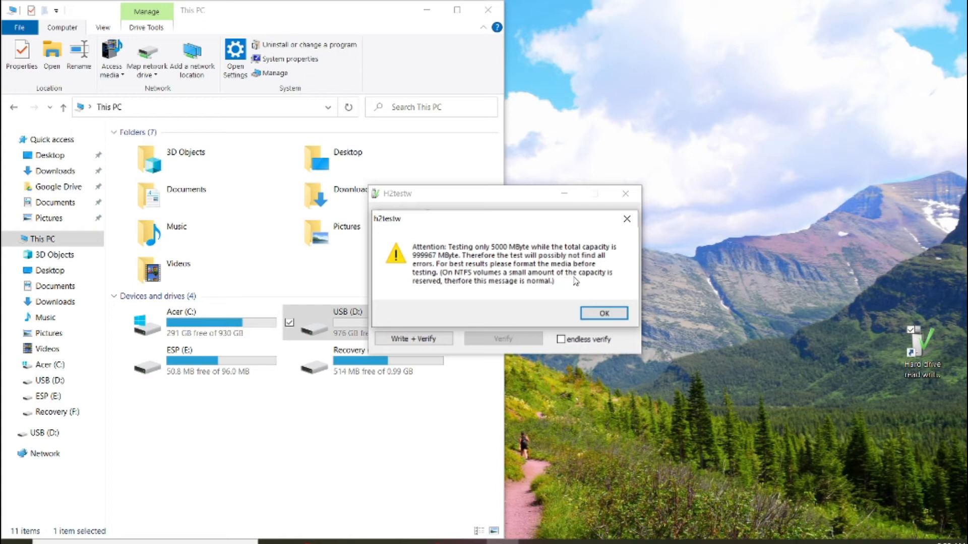
mouse_move(514, 290)
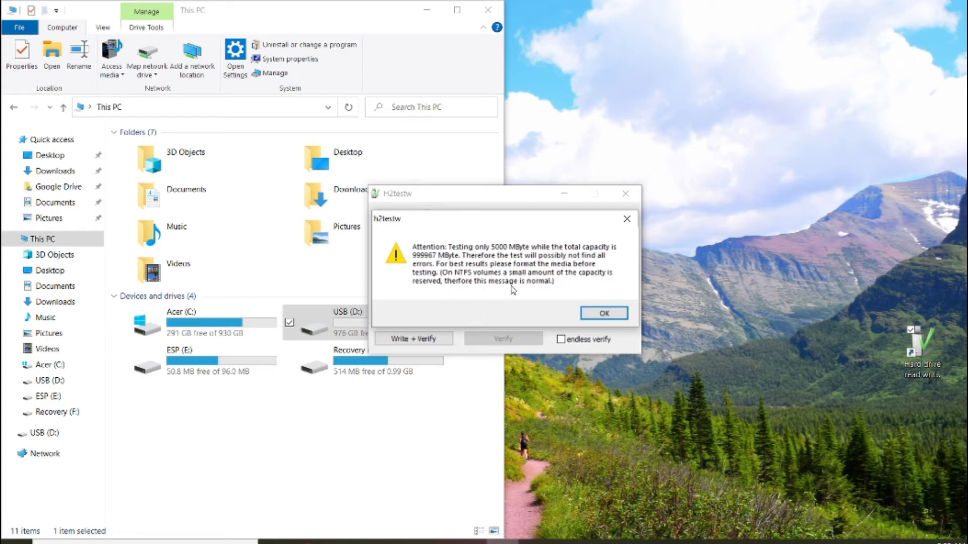
mouse_move(498, 253)
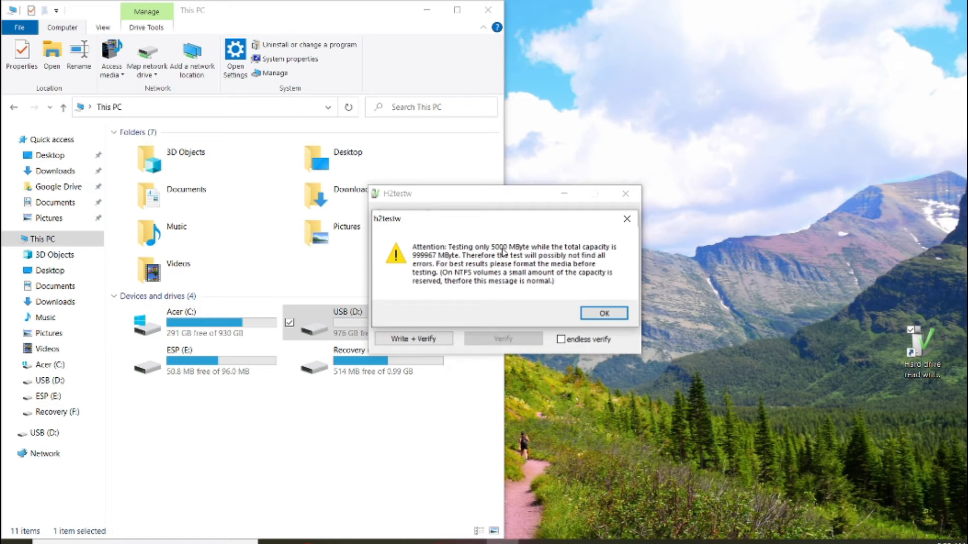
mouse_move(430, 261)
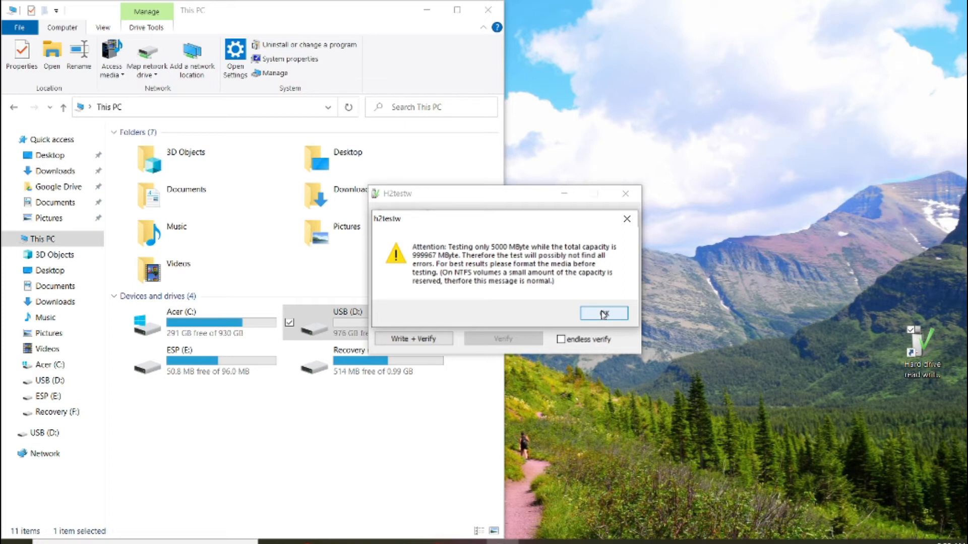
- Accept the partial-capacity warning so the 5000 MByte test proceeds
left_click(602, 313)
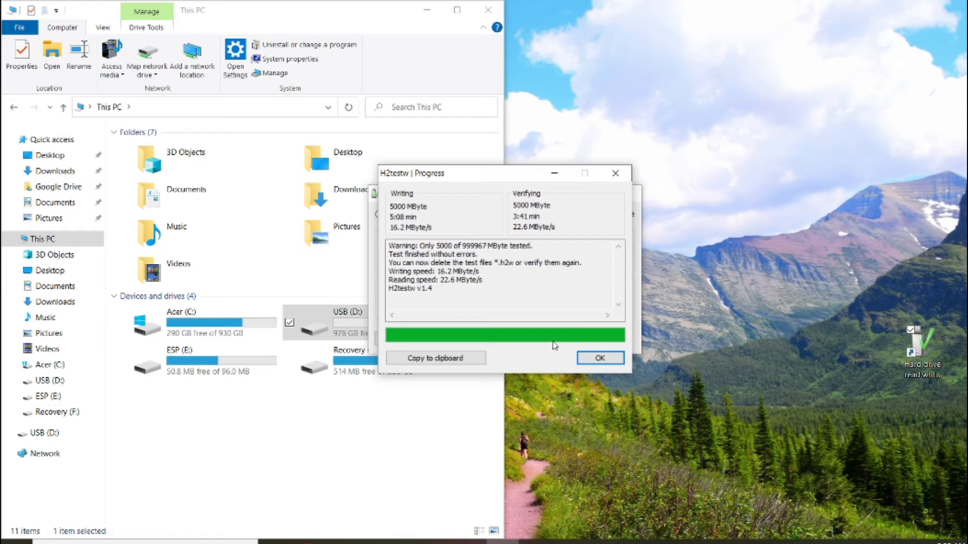
- Highlight the 16.2 MByte/s writing and 22.6 MByte/s reading speeds in the results log
double_click(449, 272)
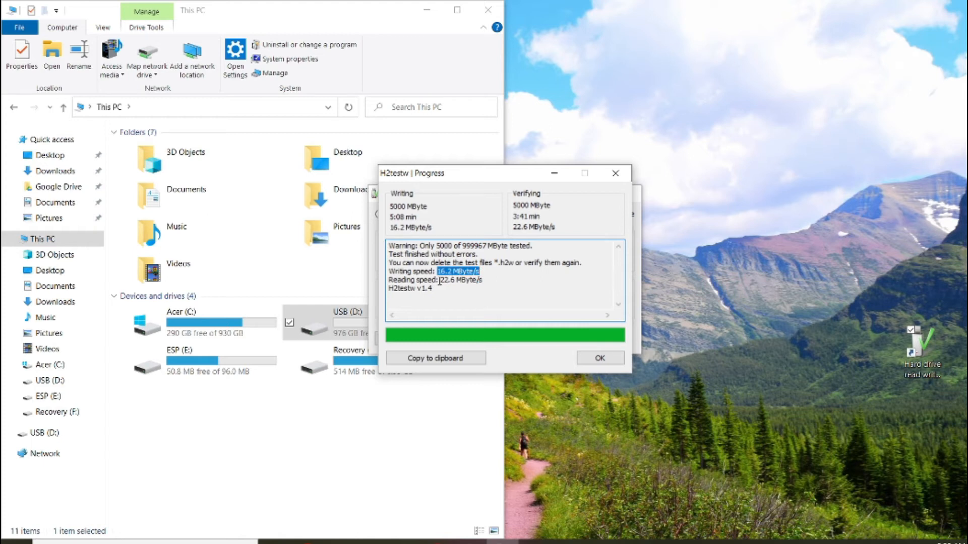
double_click(462, 280)
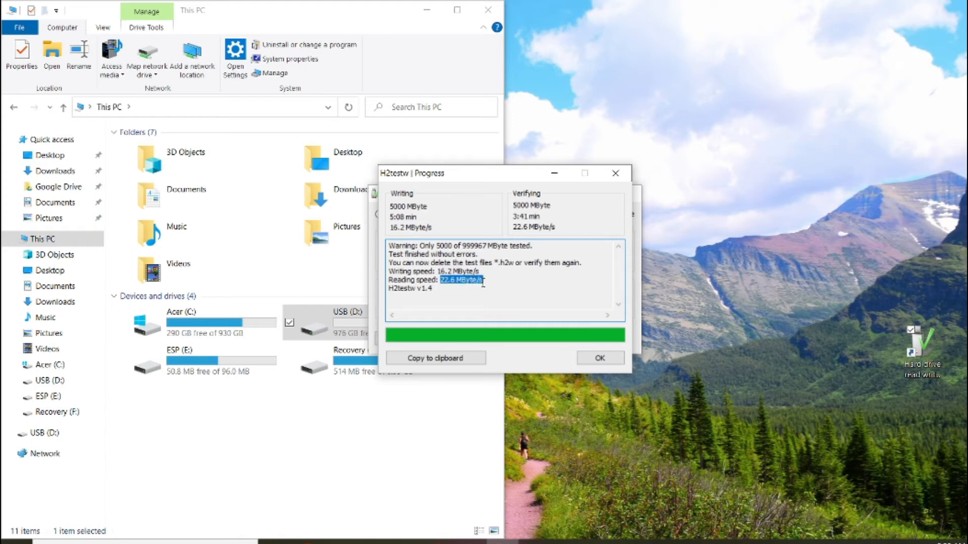
mouse_move(475, 305)
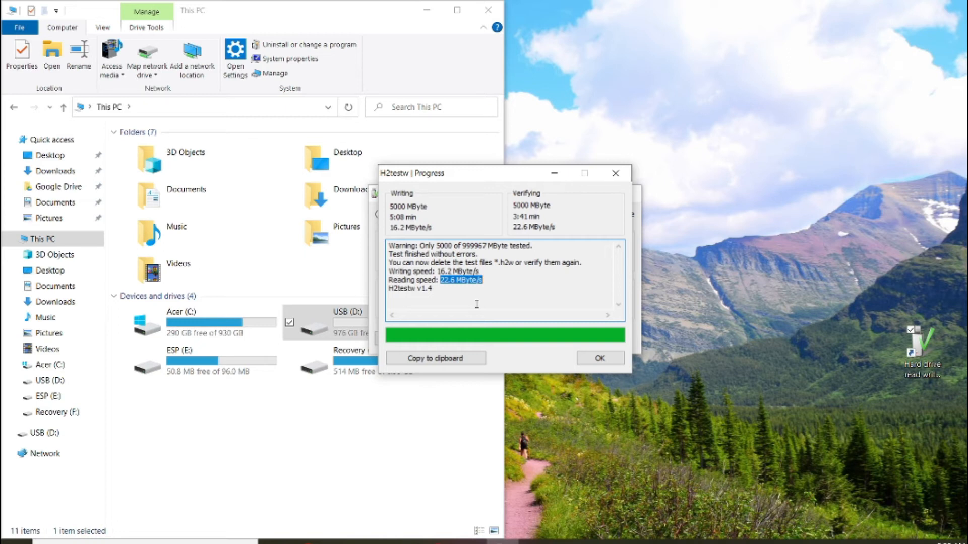
- Close the H2testw results window with OK
left_click(598, 358)
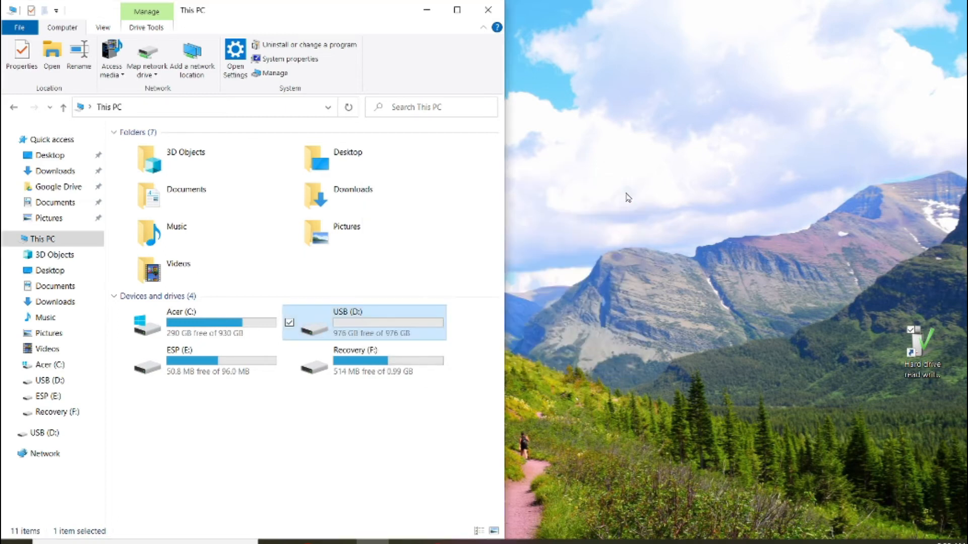
mouse_move(363, 410)
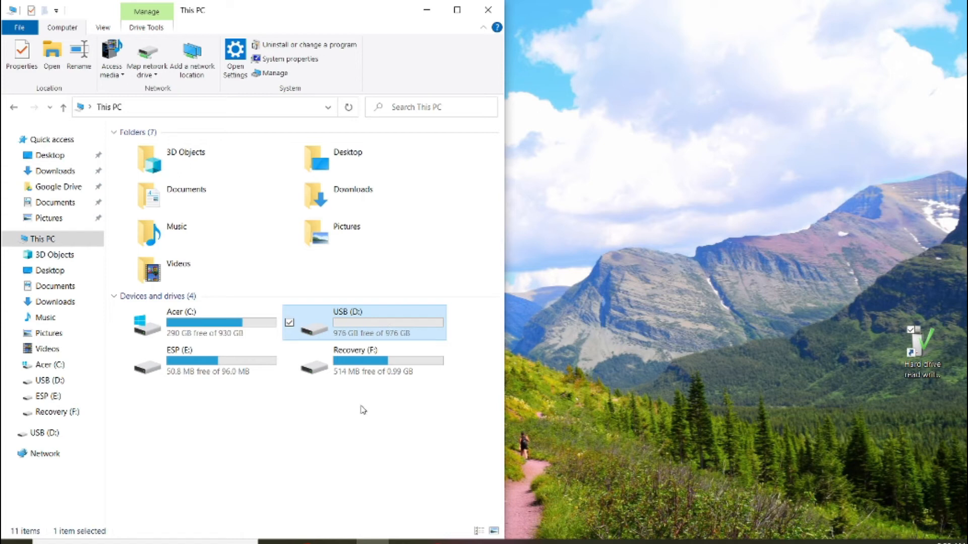
mouse_move(349, 382)
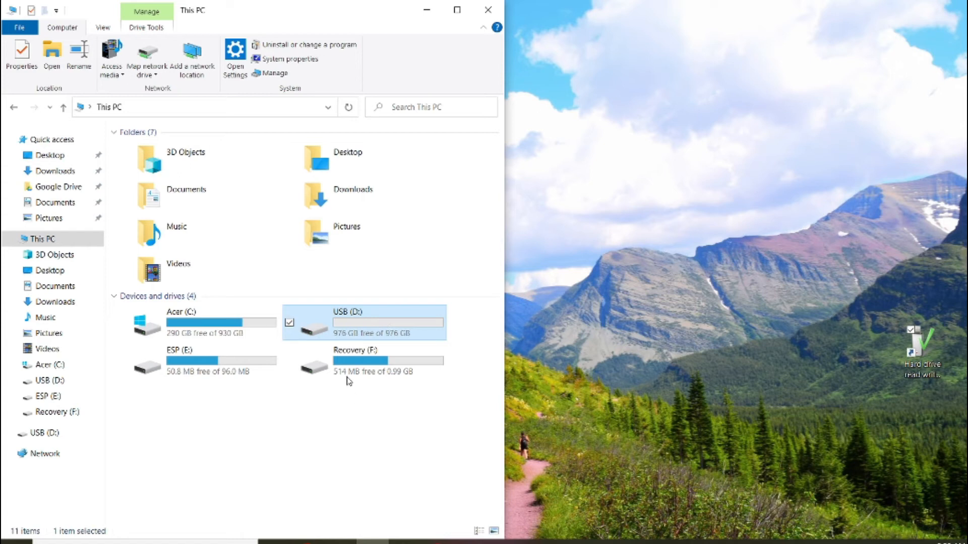
mouse_move(350, 321)
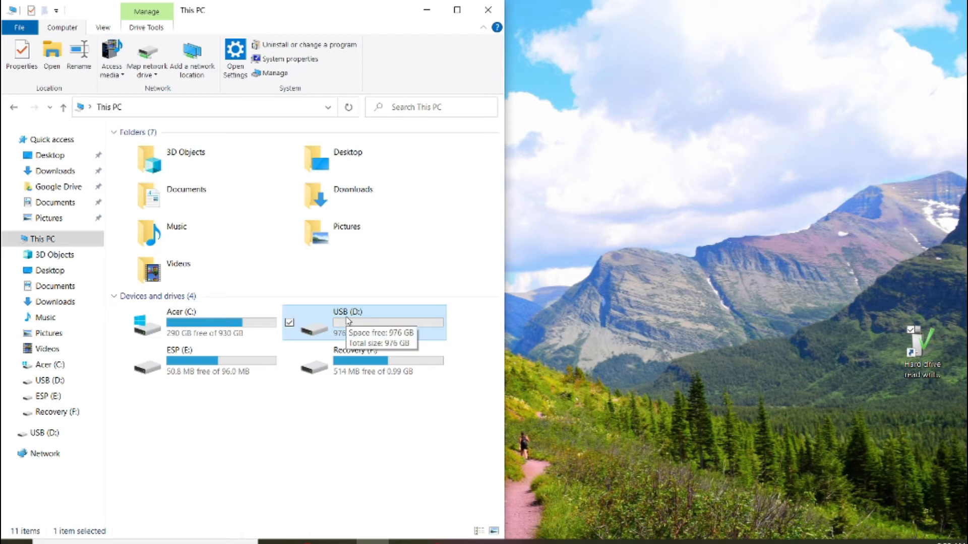
mouse_move(183, 316)
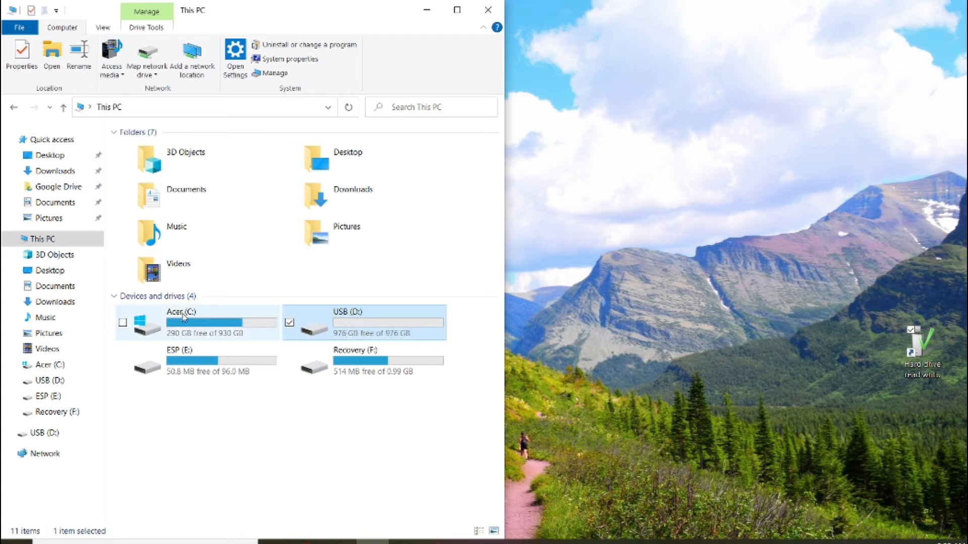
mouse_move(221, 315)
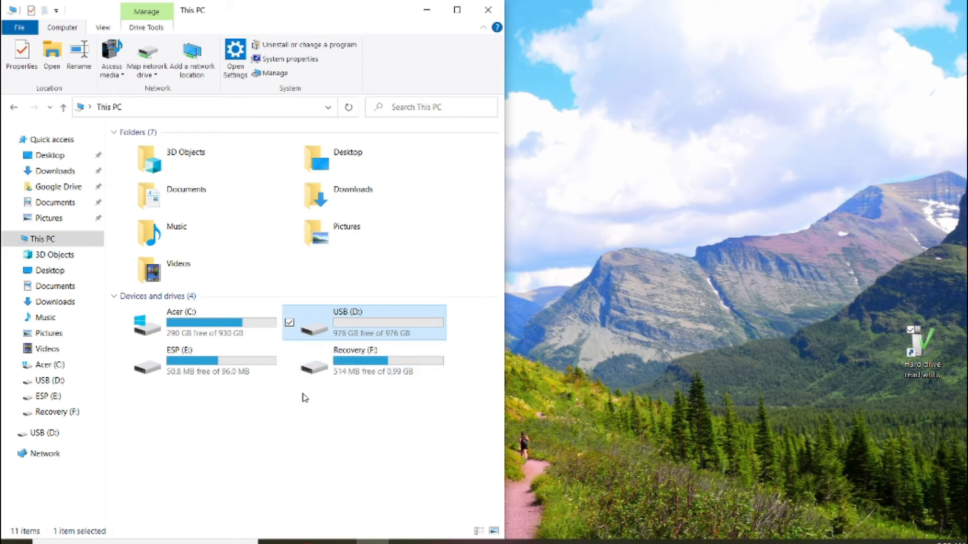
mouse_move(345, 319)
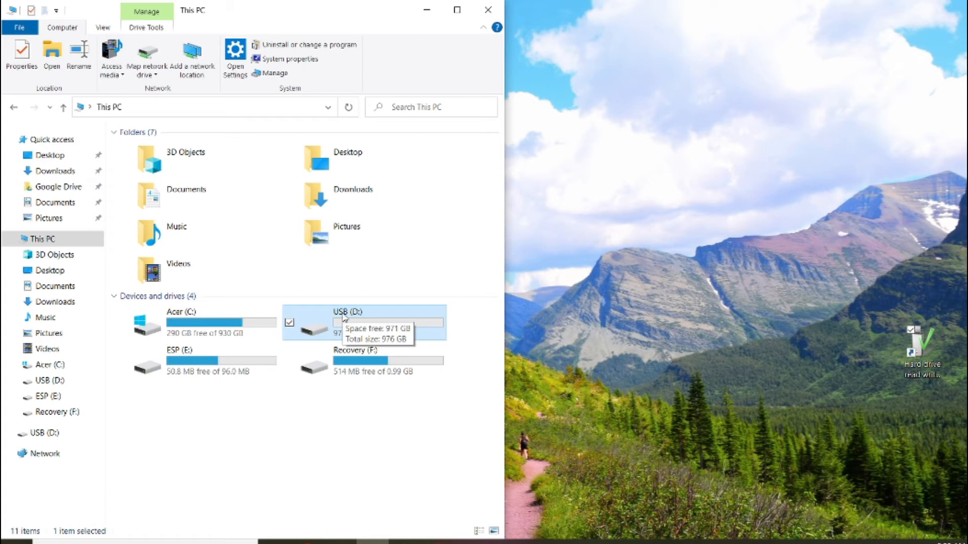
- Set the USB (D:) drive's name to 'Flash' on its General properties tab and confirm
right_click(342, 322)
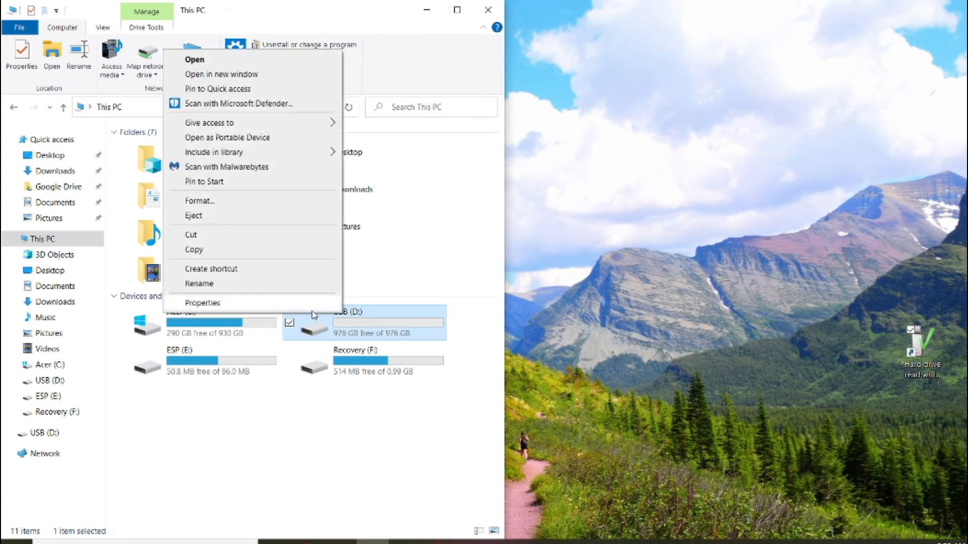
left_click(203, 303)
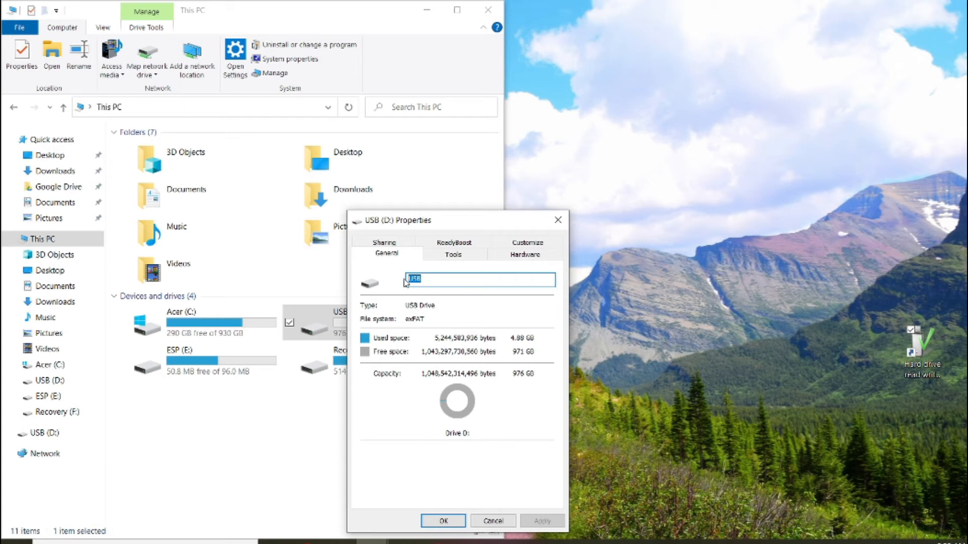
type("fi")
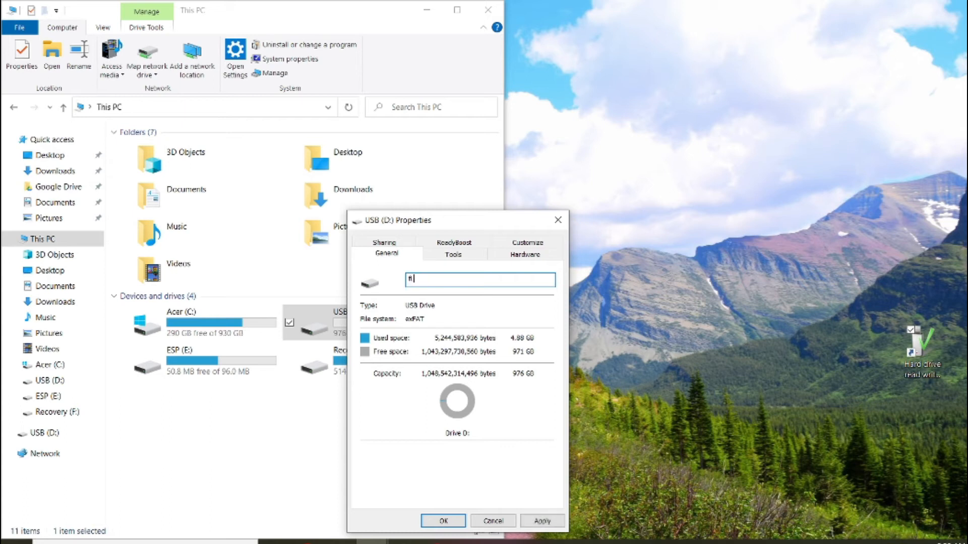
type("LASH")
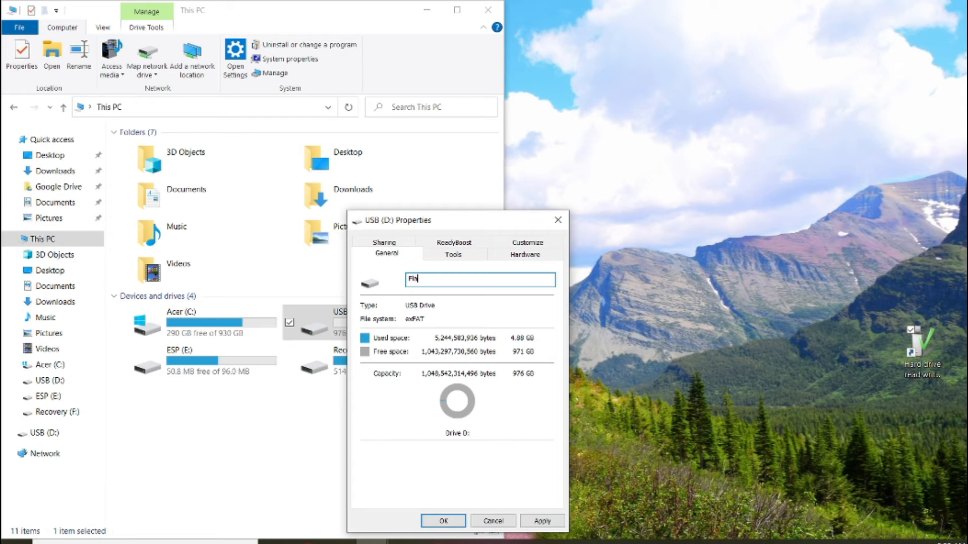
type("sh")
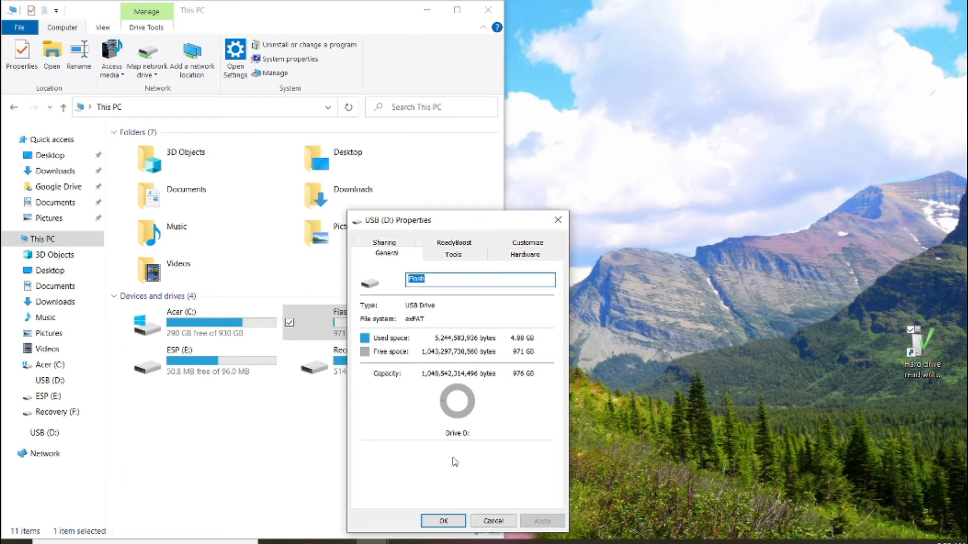
left_click(492, 520)
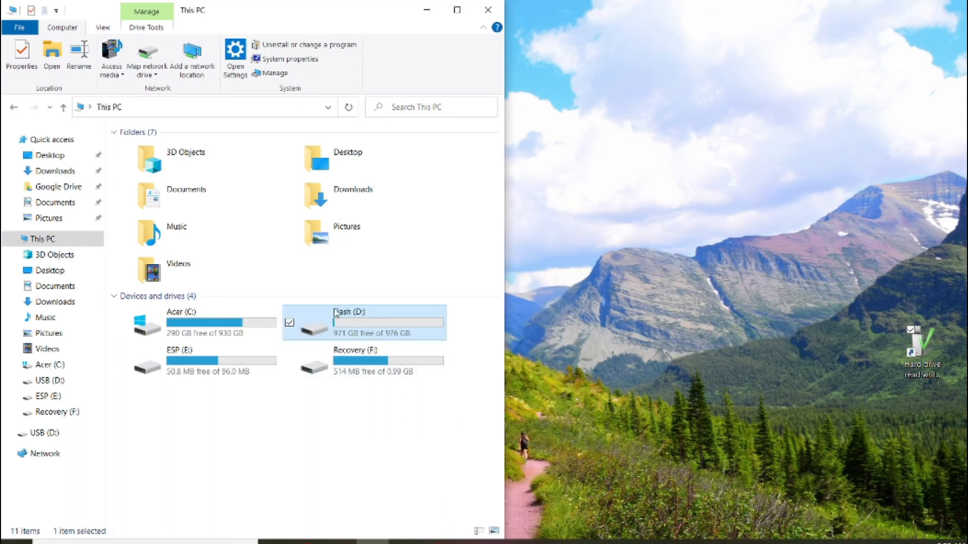